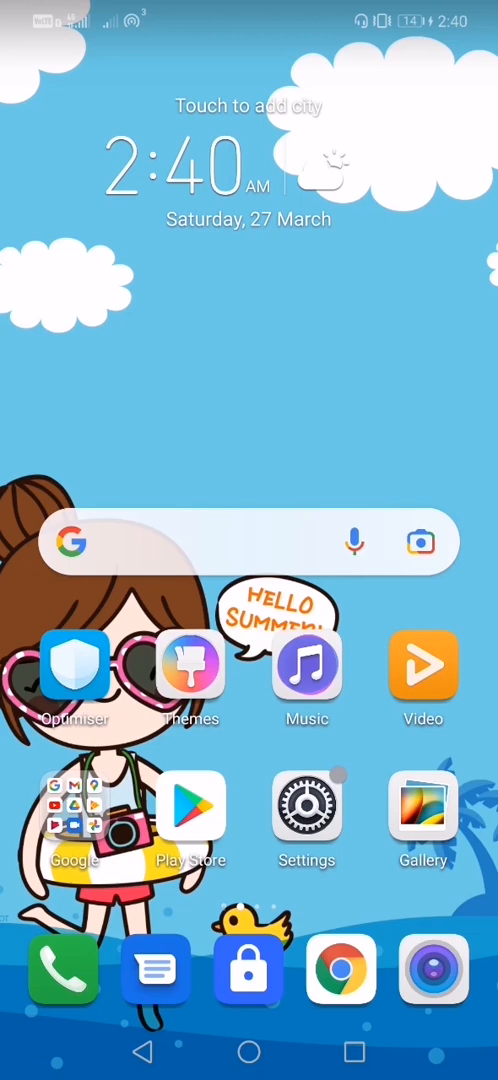
# Step: Search Play Store for 'kiwi browser', install Kiwi Browser - Fast & Quiet, and launch it
pyautogui.click(190, 805)
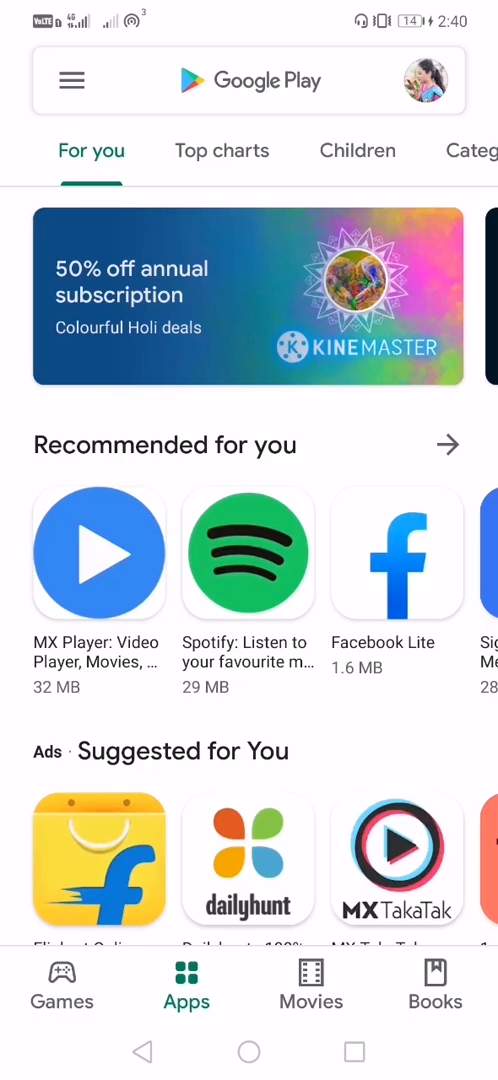
pyautogui.write('kiwi')
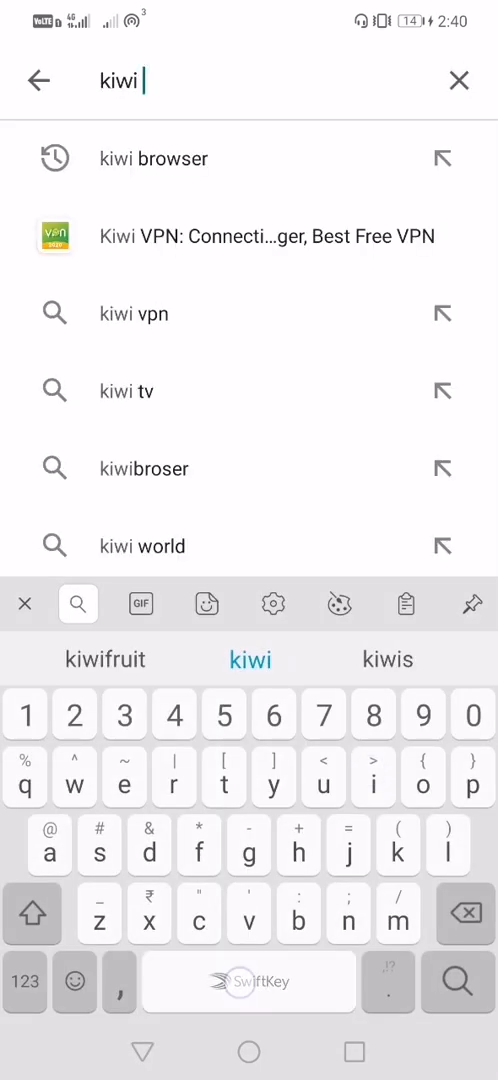
pyautogui.write('r')
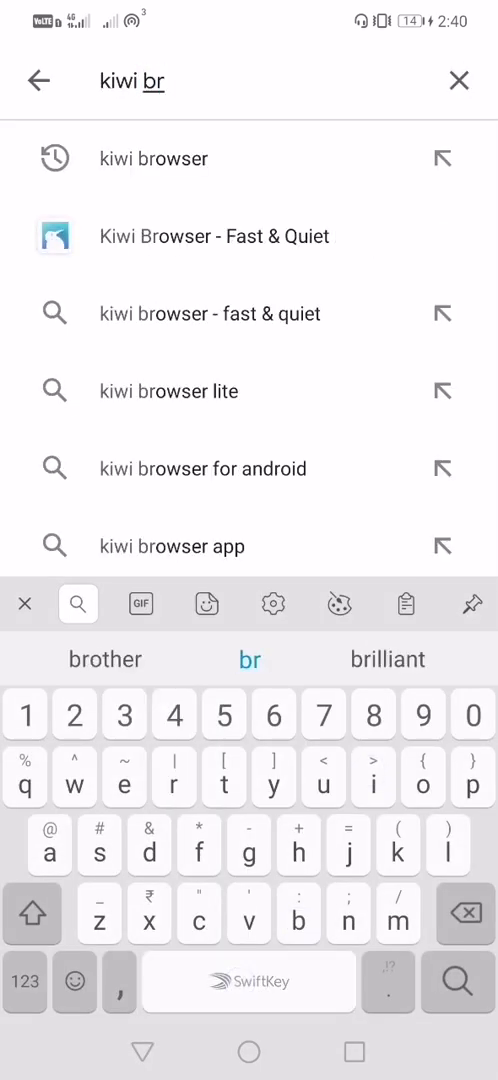
pyautogui.write('owser')
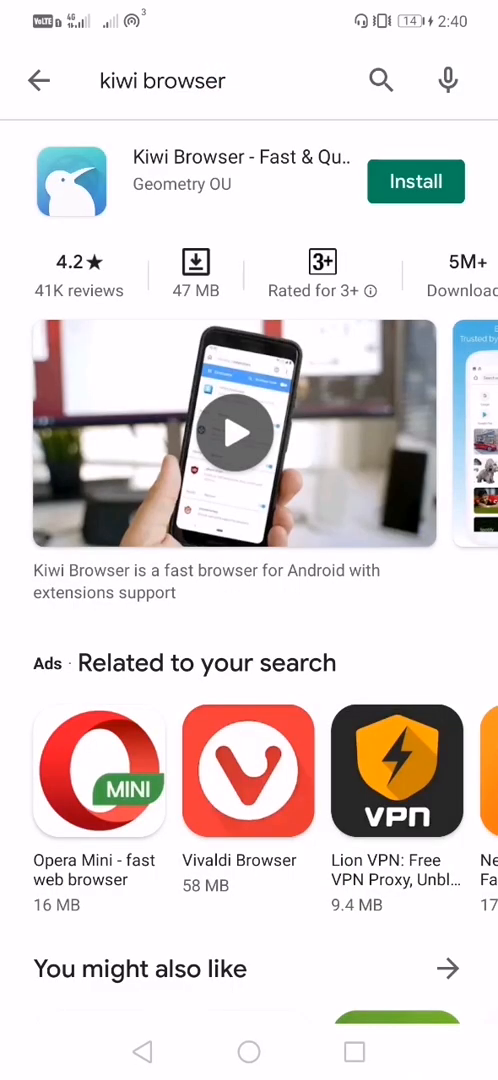
pyautogui.click(415, 181)
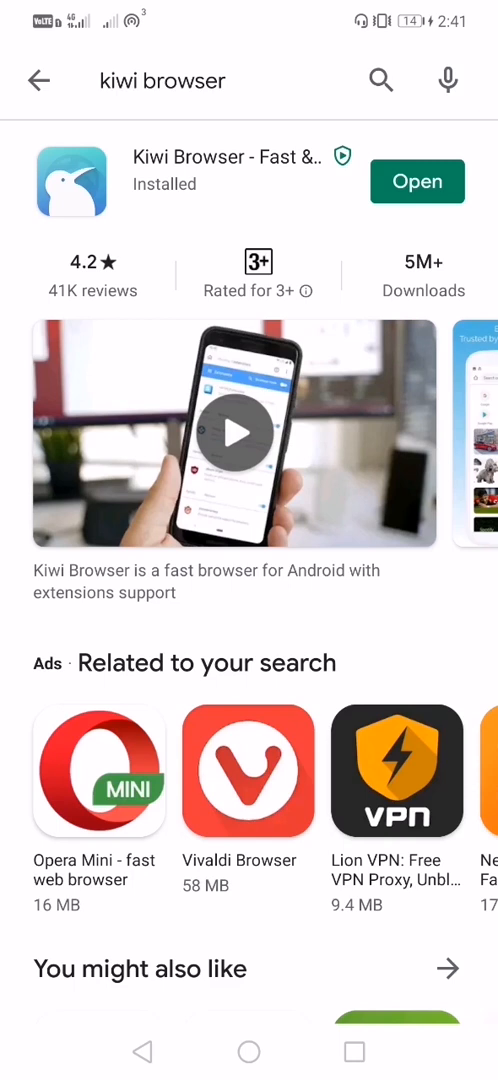
pyautogui.click(417, 181)
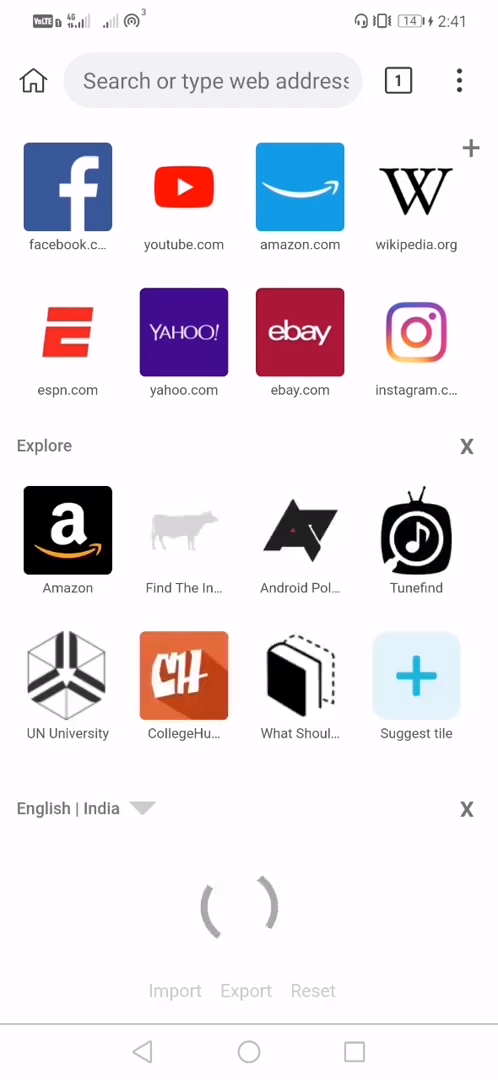
# Step: Open the Chrome Web Store via a 'chrome webstore' search and search for Google Meet attendance
pyautogui.click(214, 81)
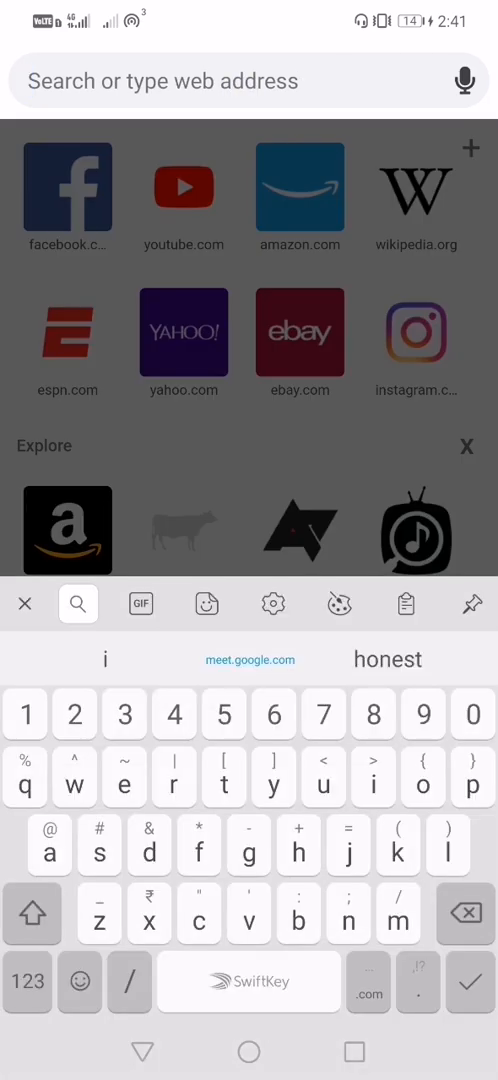
pyautogui.write('cro')
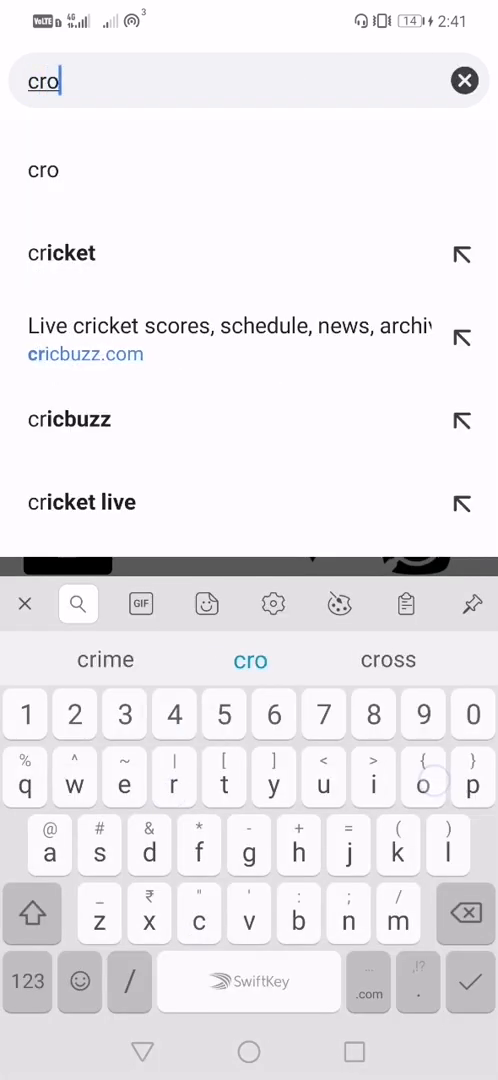
pyautogui.write('crime webstore')
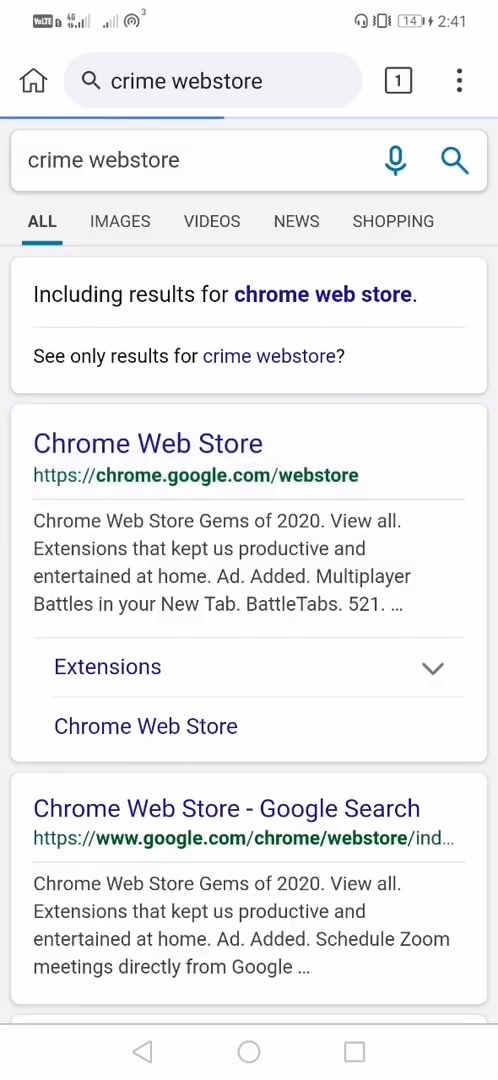
pyautogui.click(148, 443)
pyautogui.write('Google')
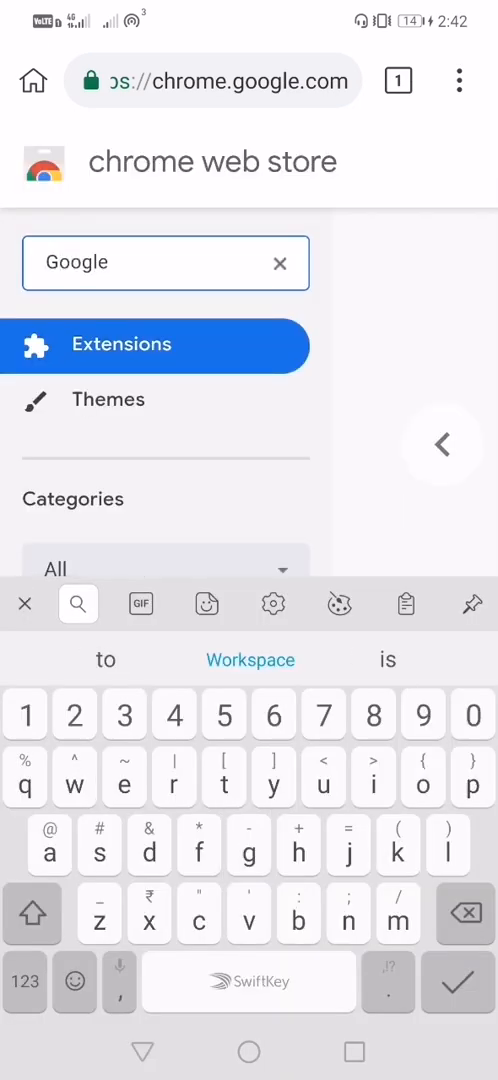
pyautogui.write('meet attendance')
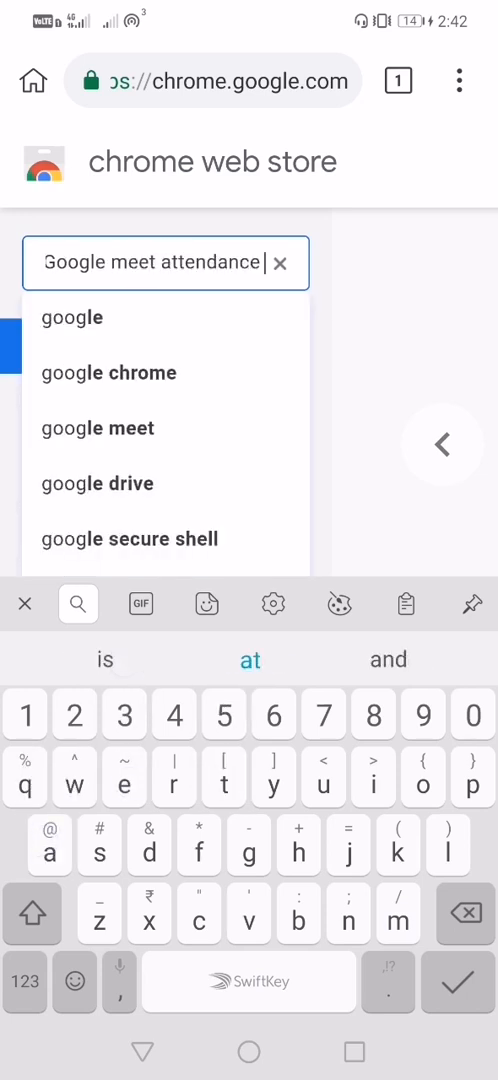
pyautogui.press('Enter')
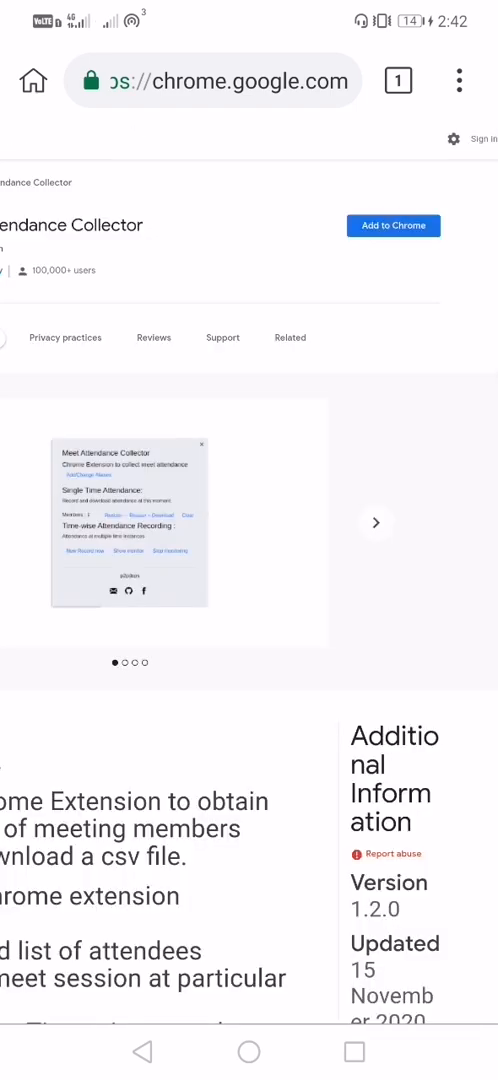
# Step: Add Google Meet Attendance Collector with 'Add to Chrome' and start editing the address
pyautogui.click(393, 225)
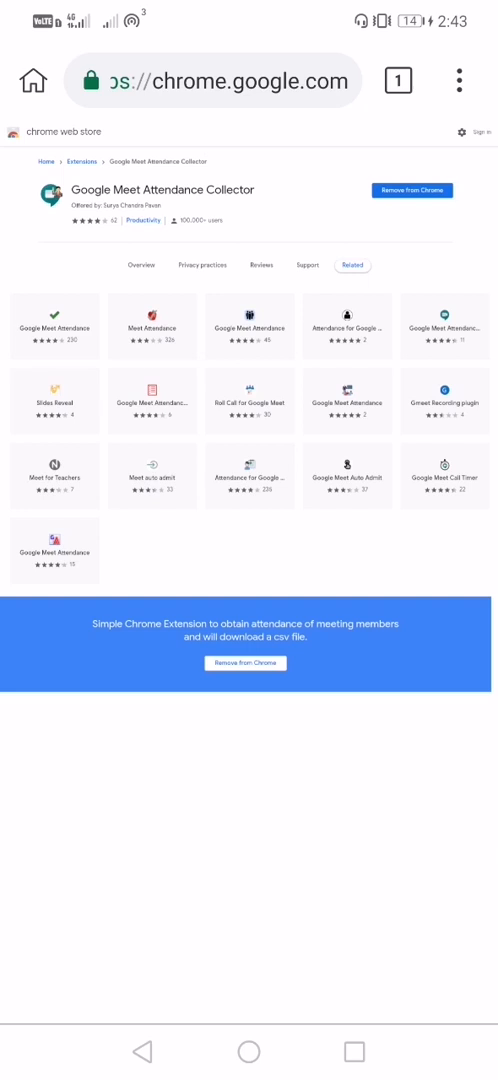
pyautogui.click(458, 81)
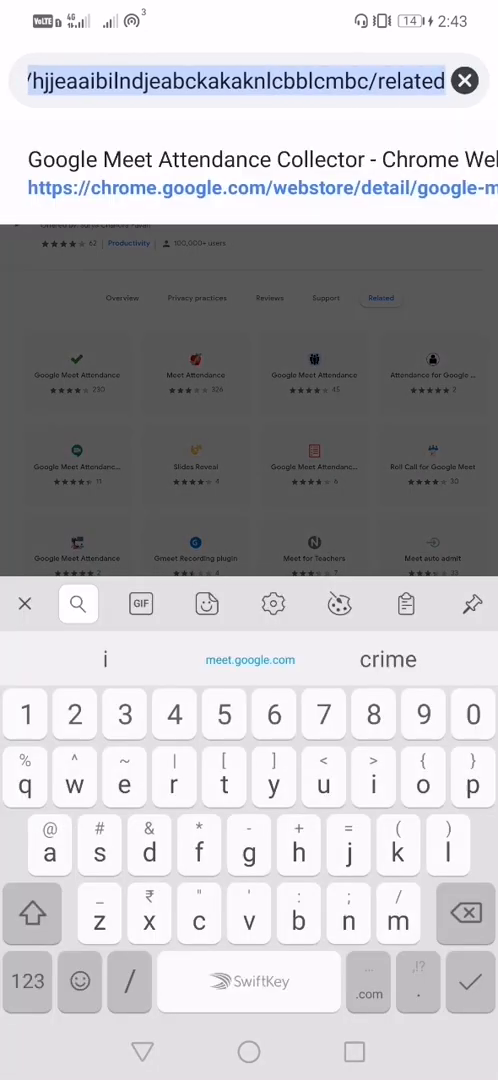
# Step: Start a new Meet meeting with camera and mic allowed, dismiss the ready card, go Home
pyautogui.write('m')
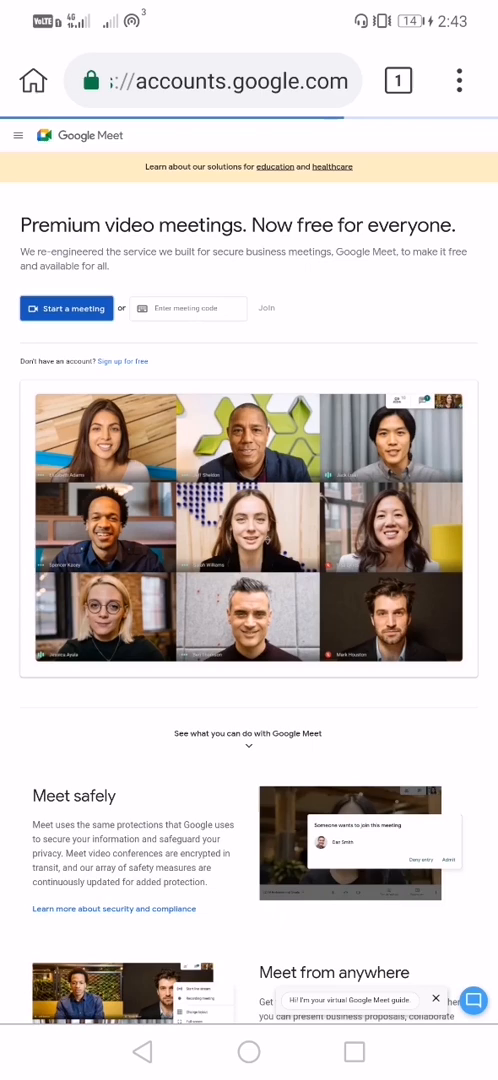
pyautogui.click(66, 308)
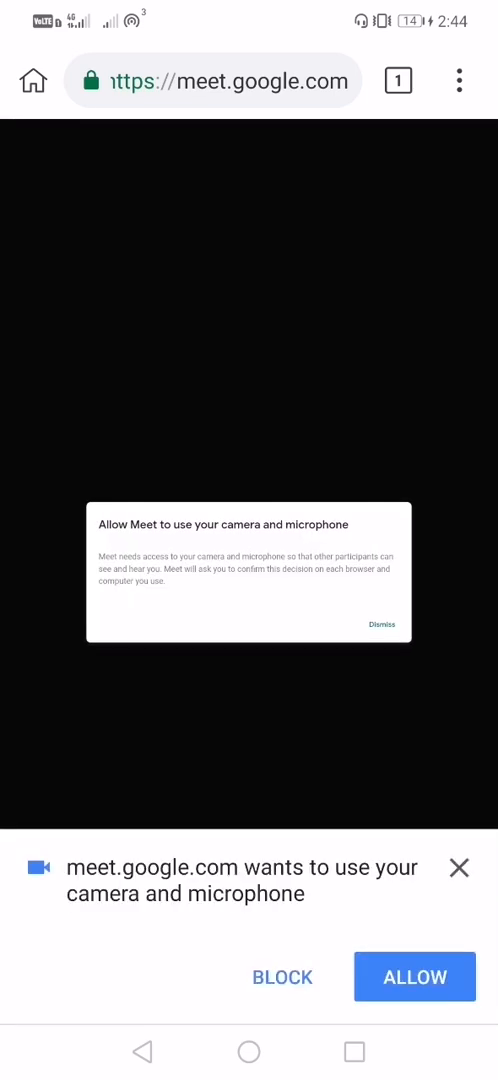
pyautogui.click(414, 977)
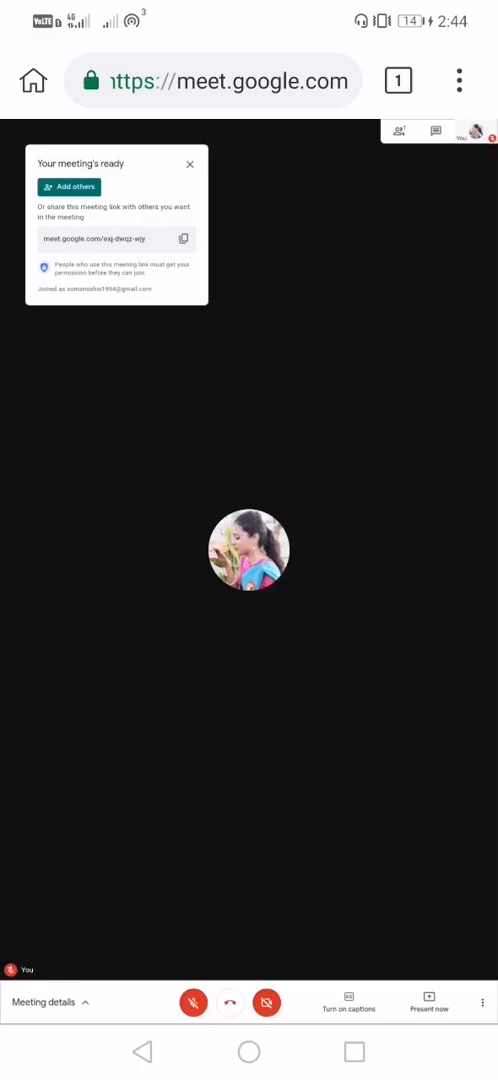
pyautogui.click(183, 238)
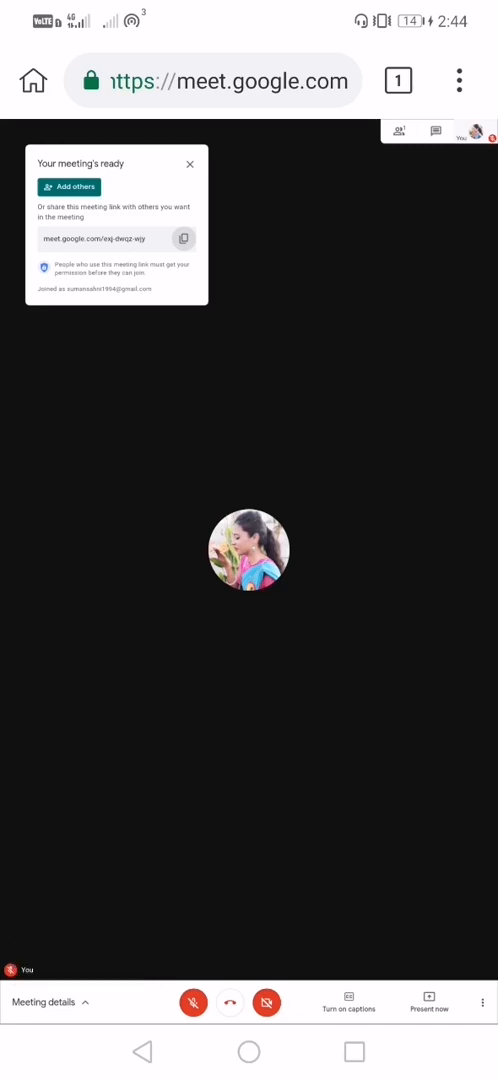
pyautogui.click(249, 1051)
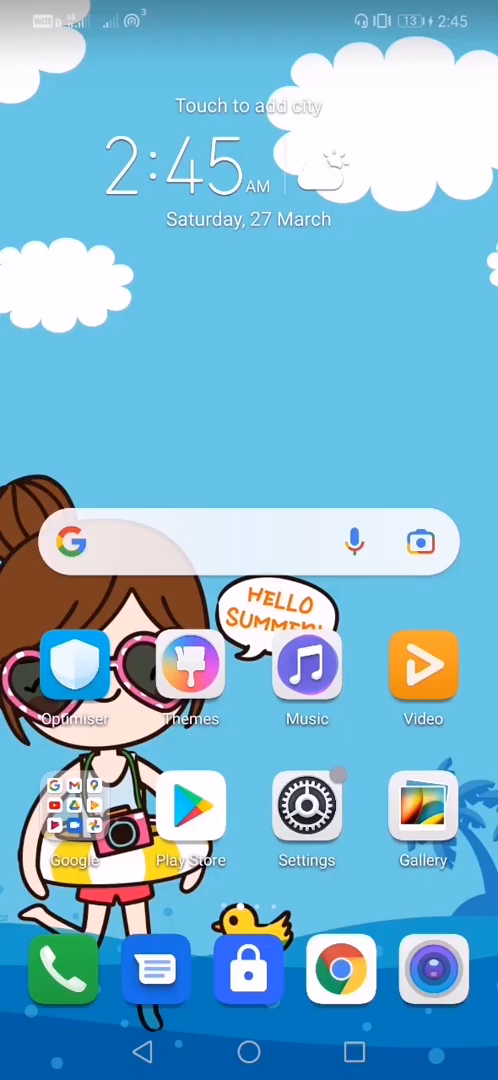
# Step: Open Gmail from the Google folder and compose the meeting-link email to the suggested contact
pyautogui.click(73, 807)
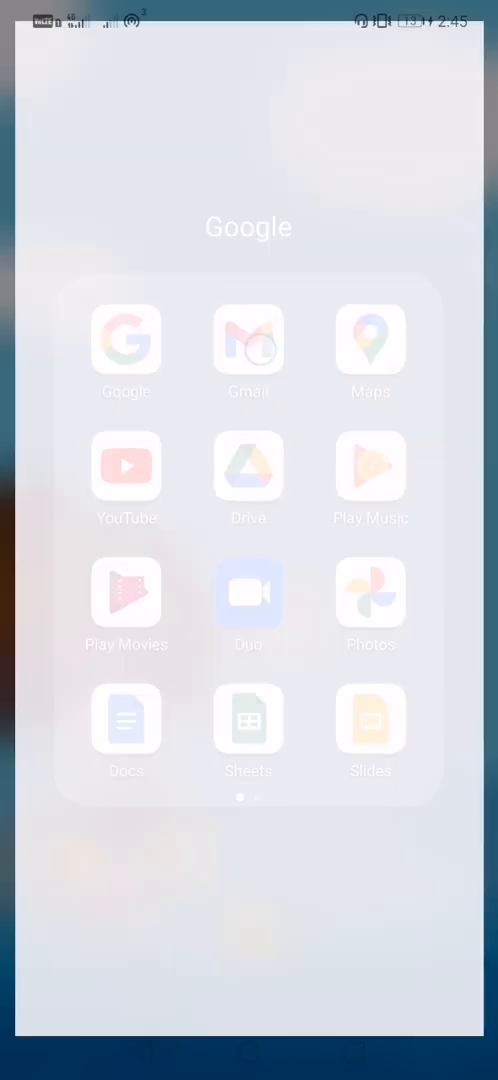
pyautogui.click(248, 339)
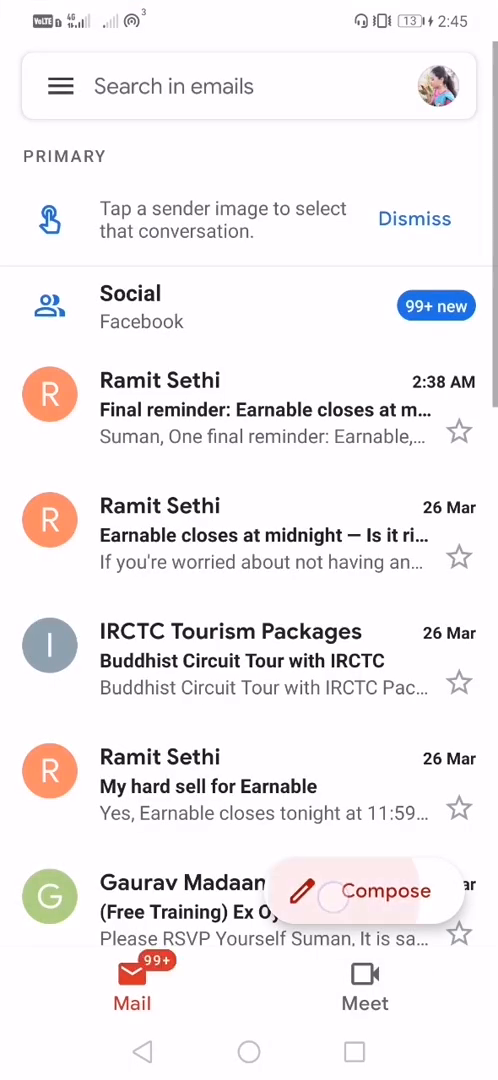
pyautogui.click(364, 891)
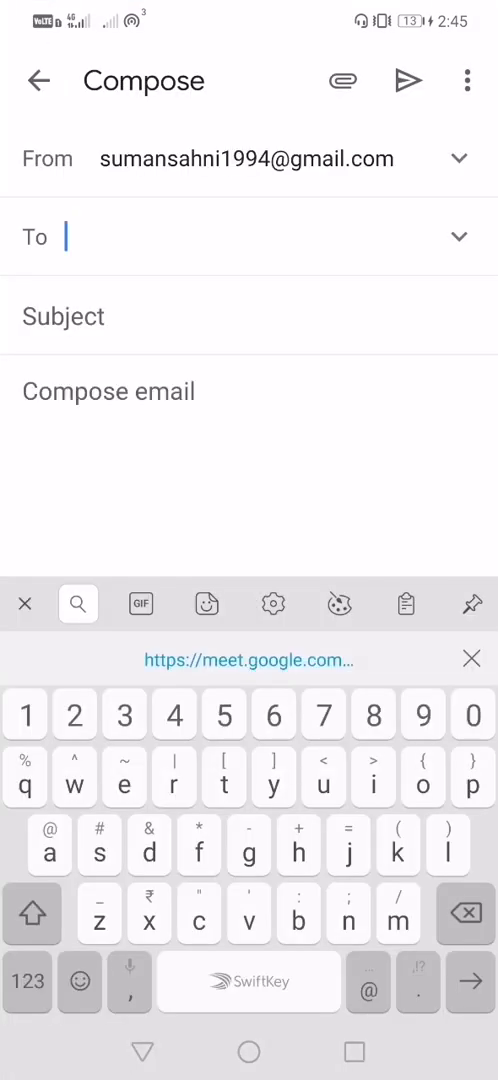
pyautogui.write('r')
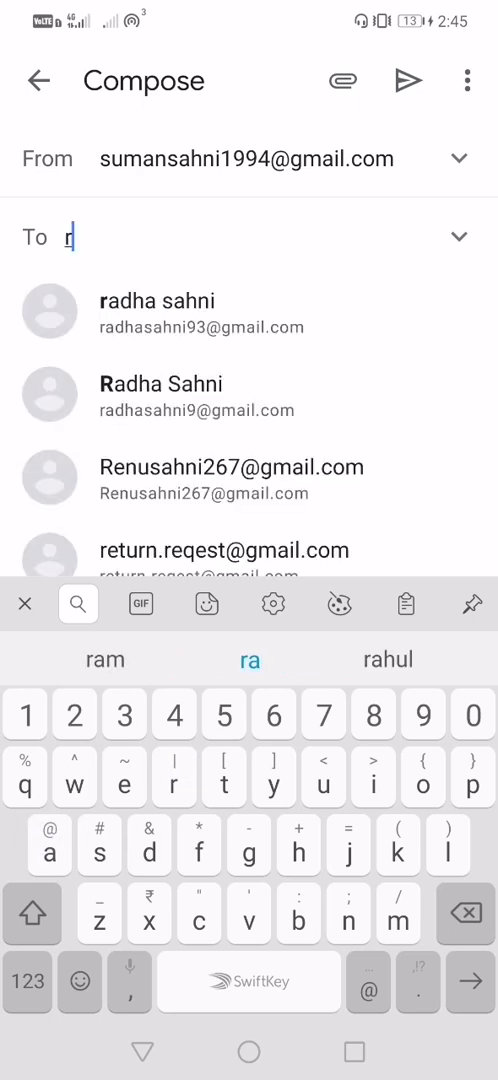
pyautogui.click(155, 313)
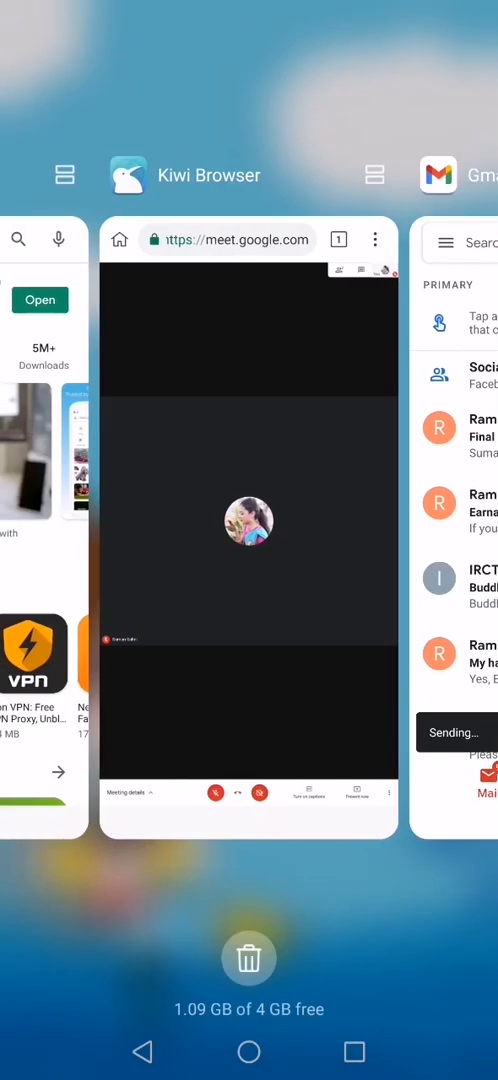
# Step: Return to the running Meet call in Kiwi Browser from recent apps
pyautogui.click(249, 520)
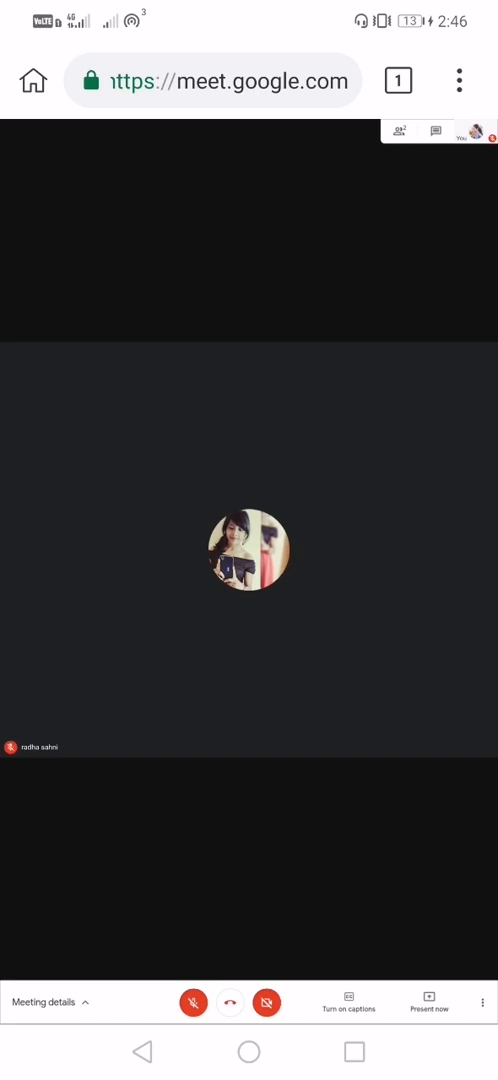
# Step: Run Meet Attendance Collector's Rescan + Download, granting the browser storage access
pyautogui.click(459, 81)
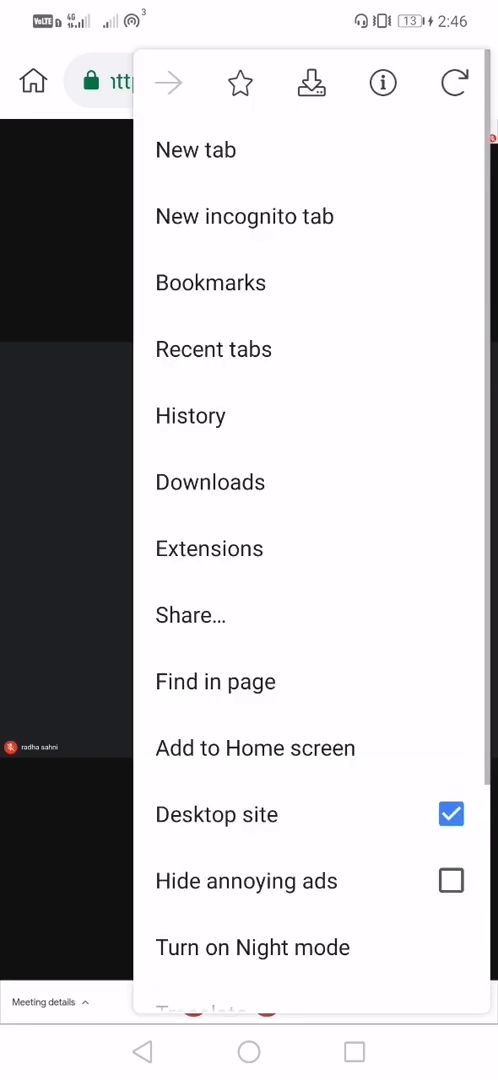
pyautogui.scroll(-3)
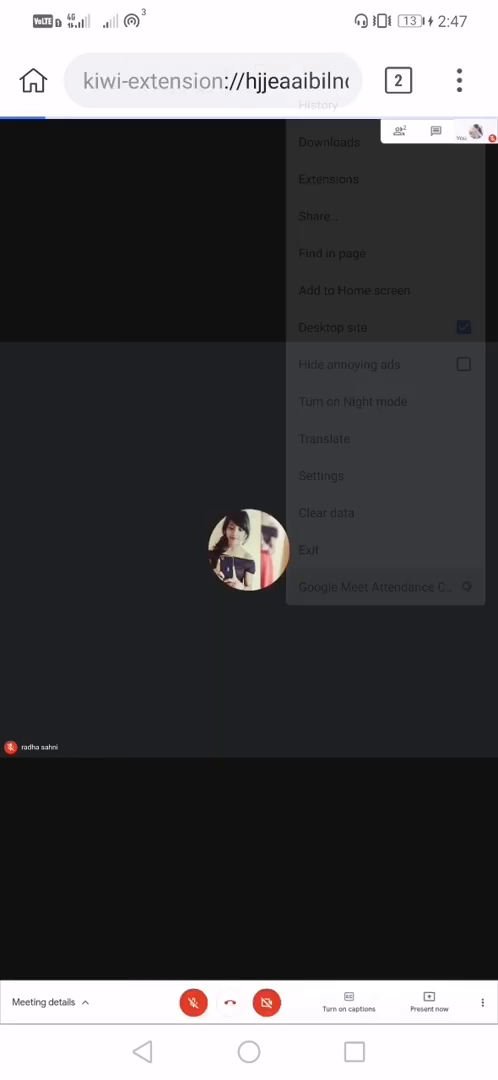
pyautogui.click(372, 586)
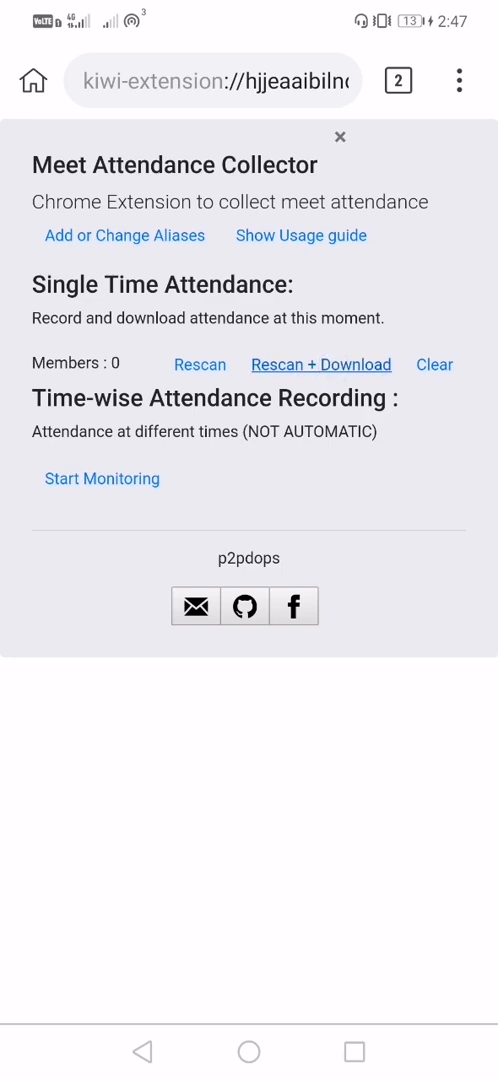
pyautogui.click(320, 364)
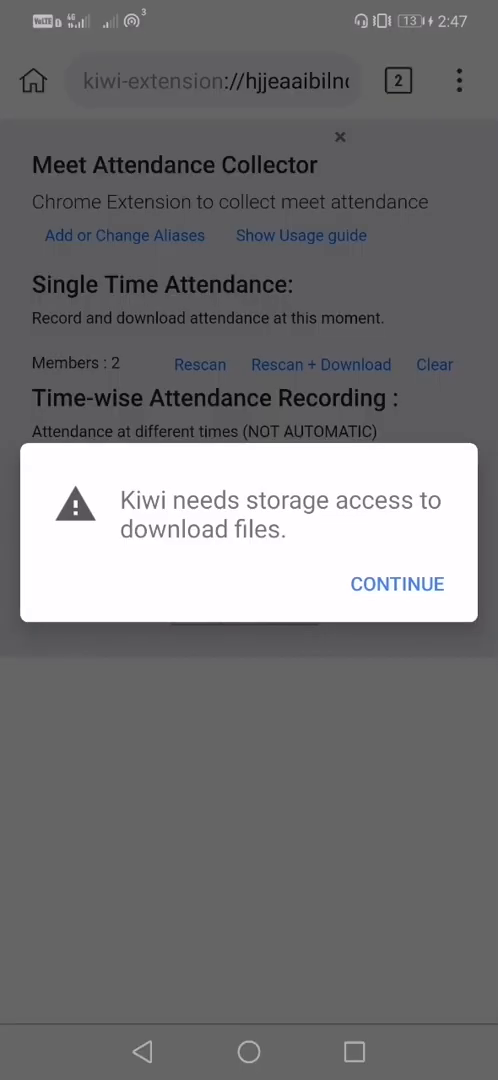
pyautogui.click(396, 583)
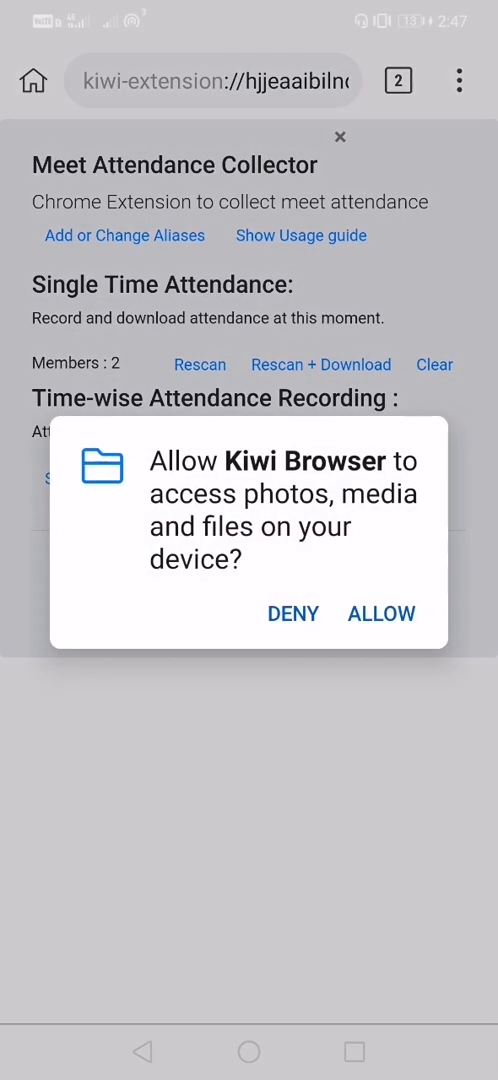
pyautogui.click(381, 613)
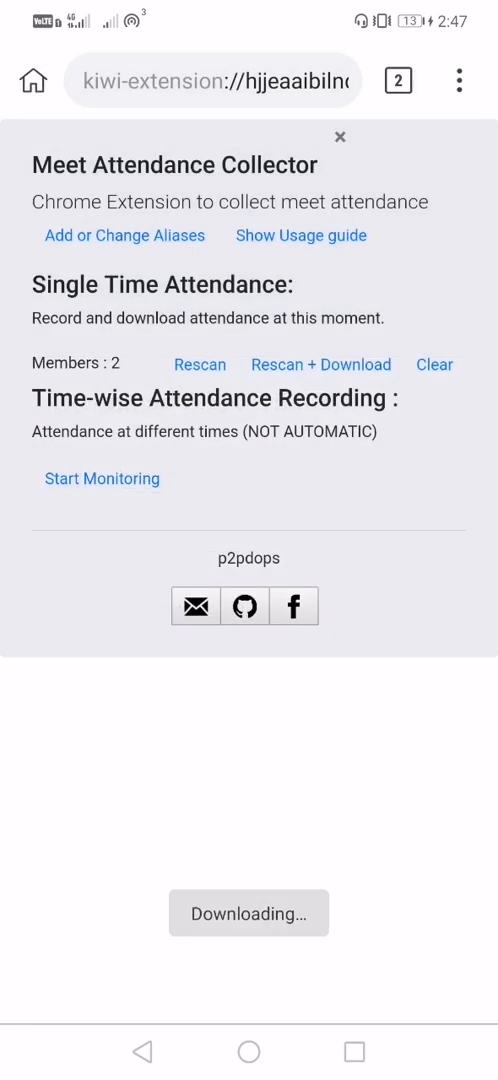
# Step: Open the downloaded attendance file from the browser's Downloads list
pyautogui.click(459, 80)
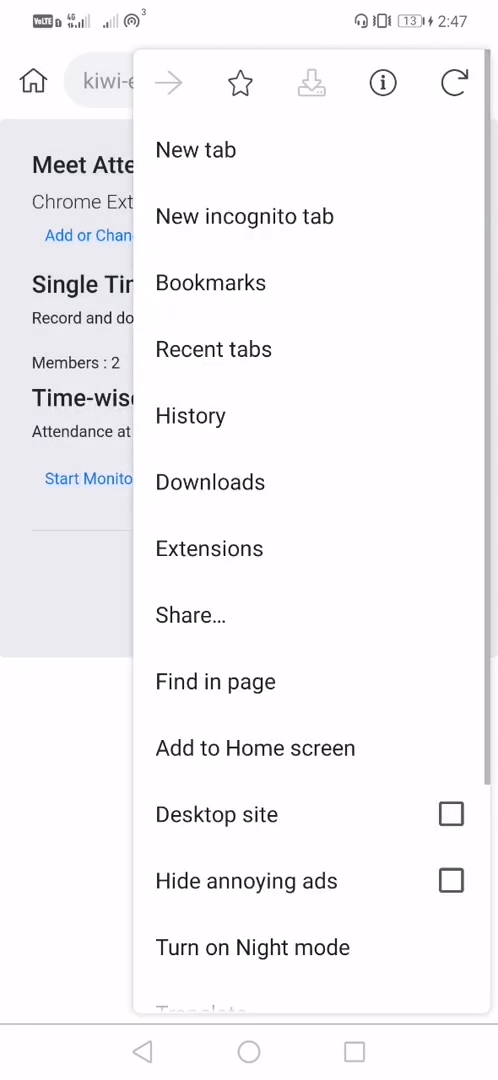
pyautogui.click(209, 482)
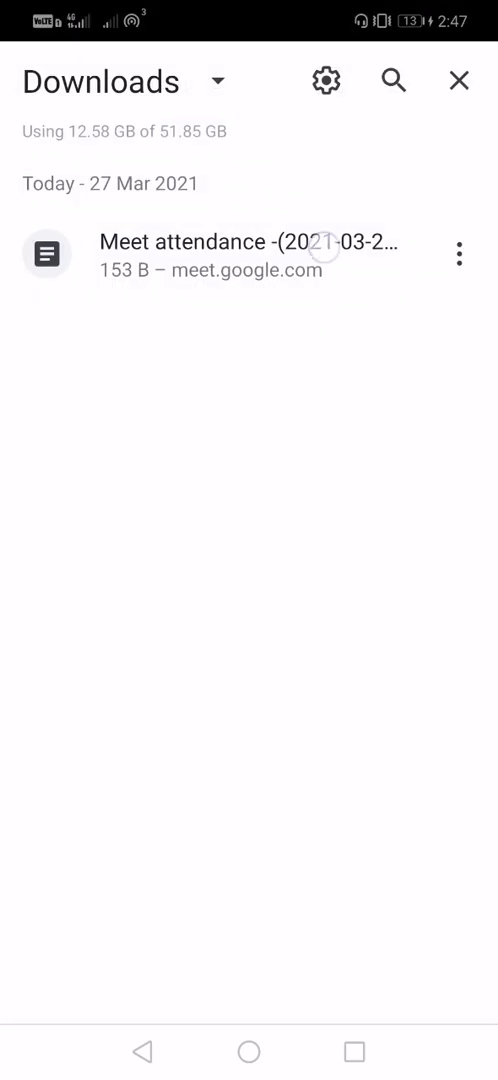
pyautogui.click(240, 251)
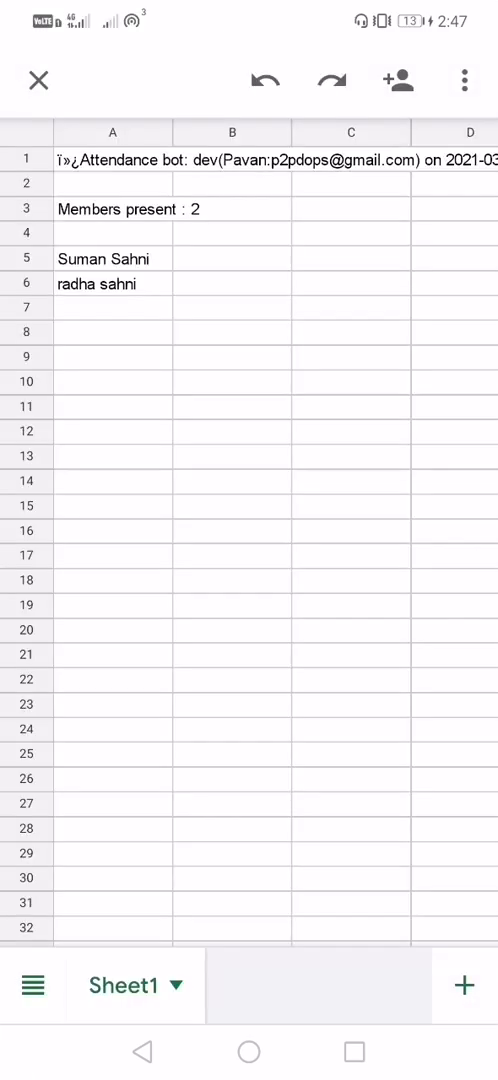